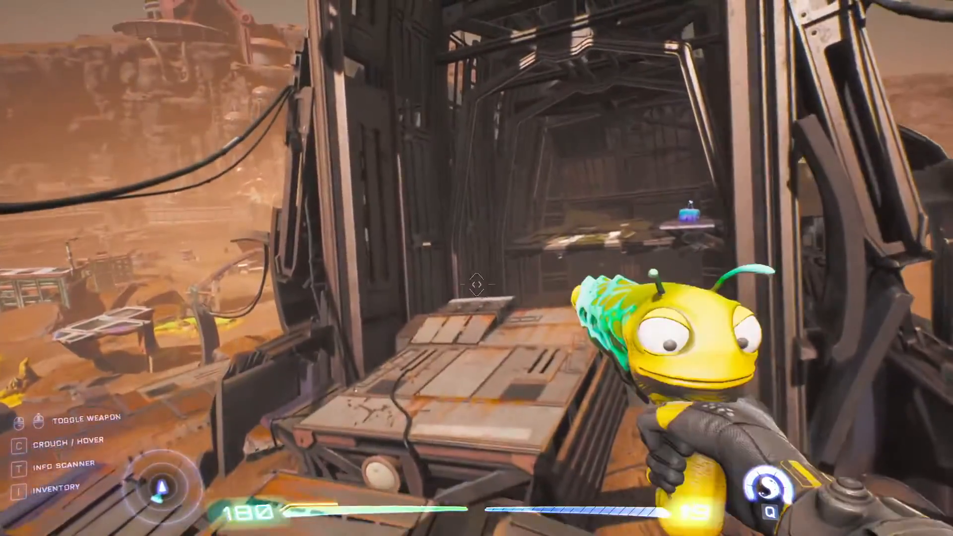
{"action": "mouse_move", "coordinate": [477, 268]}
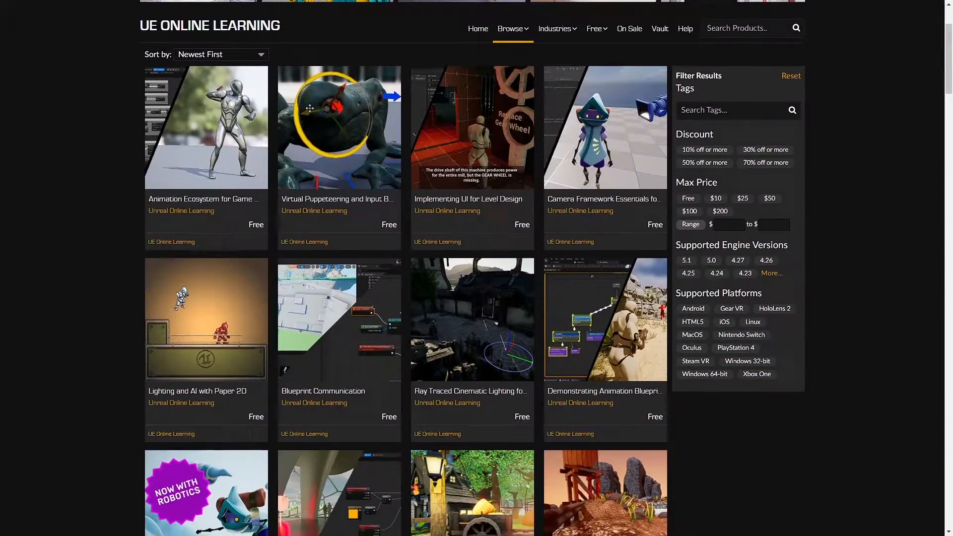
Step: Choose the Movie Theater Warp Disc from the Warp Discs list and confirm travelling there
{"action": "scroll", "scroll_direction": "down", "scroll_amount": 3}
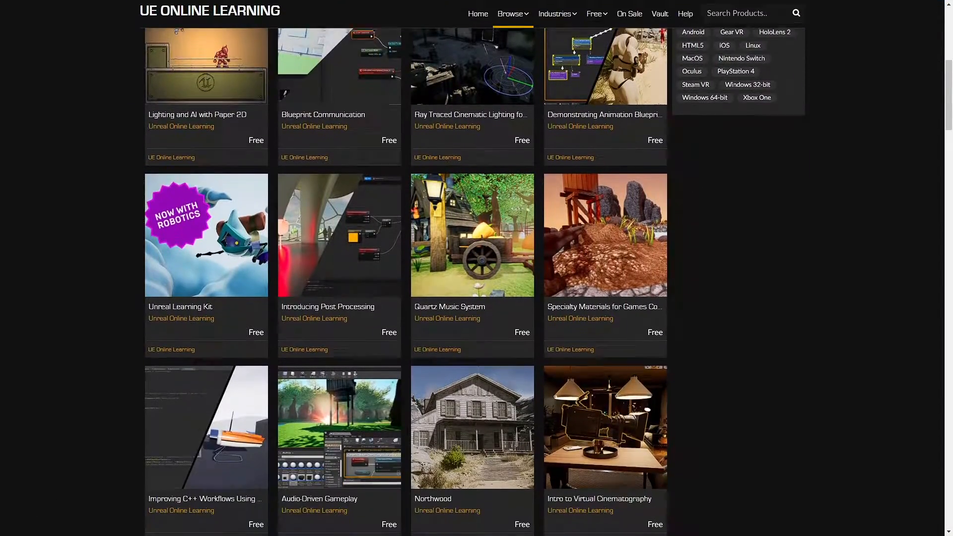
{"action": "scroll", "scroll_direction": "down", "scroll_amount": 3}
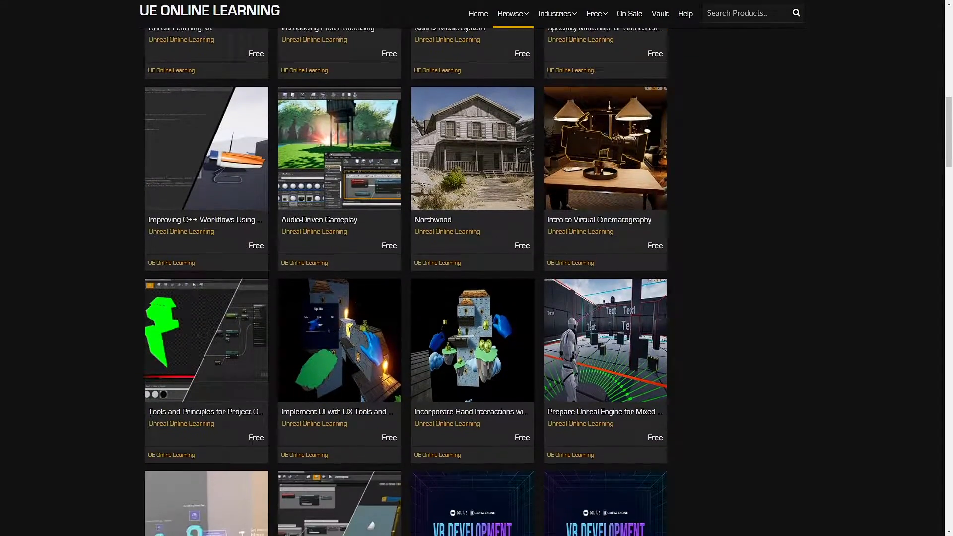
{"action": "scroll", "scroll_direction": "down", "scroll_amount": 3}
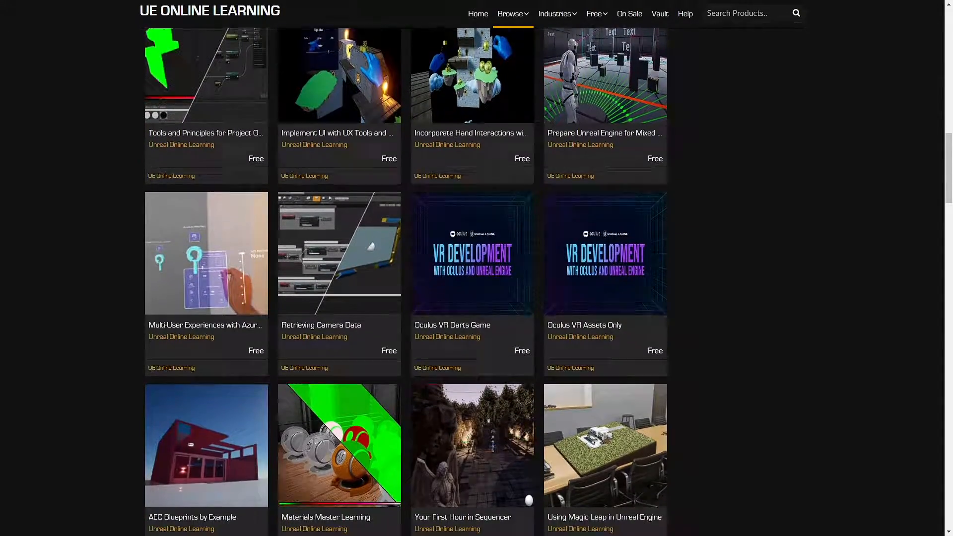
{"action": "scroll", "scroll_direction": "down", "scroll_amount": 3}
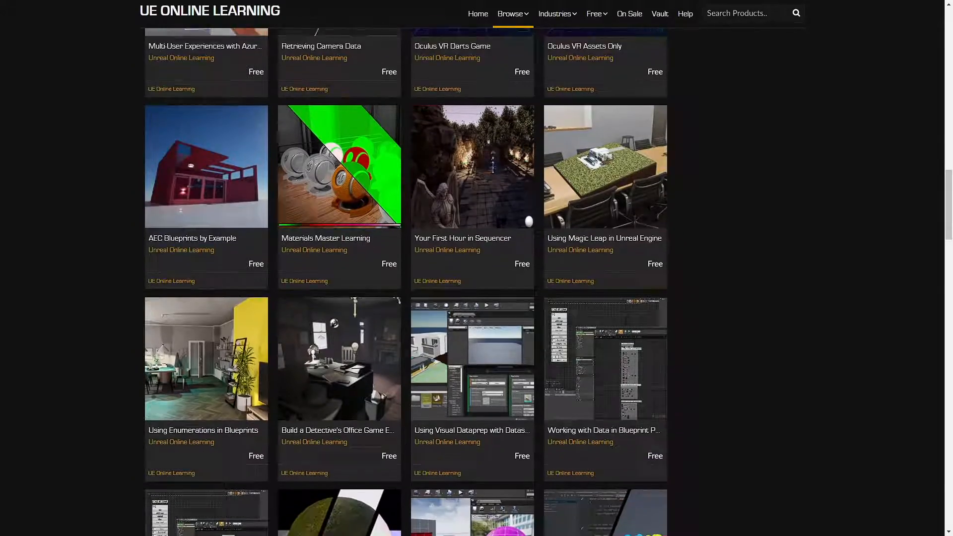
{"action": "scroll", "scroll_direction": "down", "scroll_amount": 3}
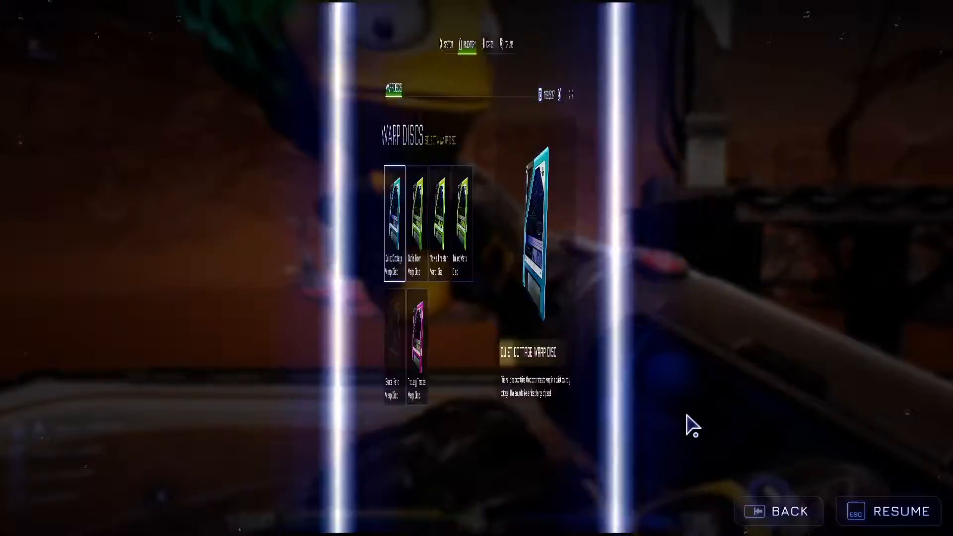
{"action": "left_click", "coordinate": [438, 225]}
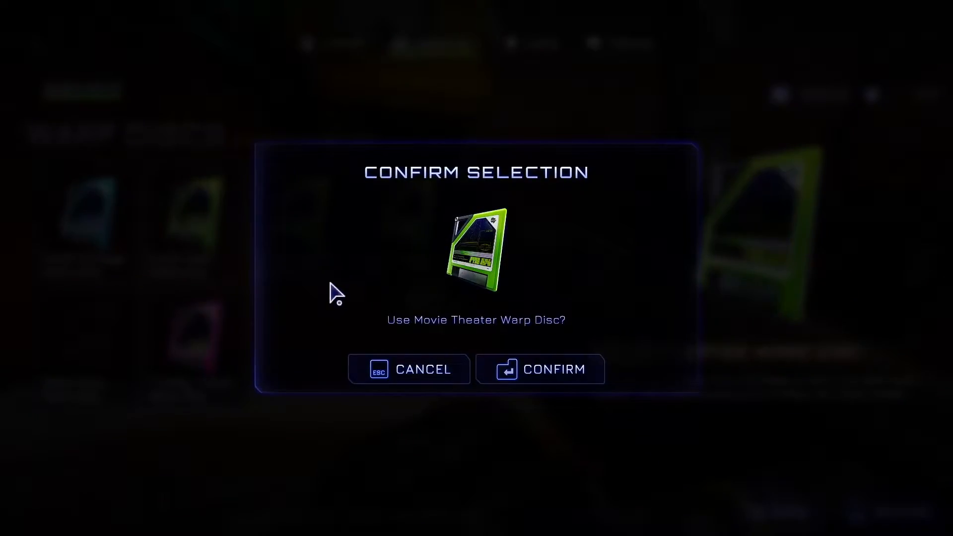
{"action": "left_click", "coordinate": [540, 370]}
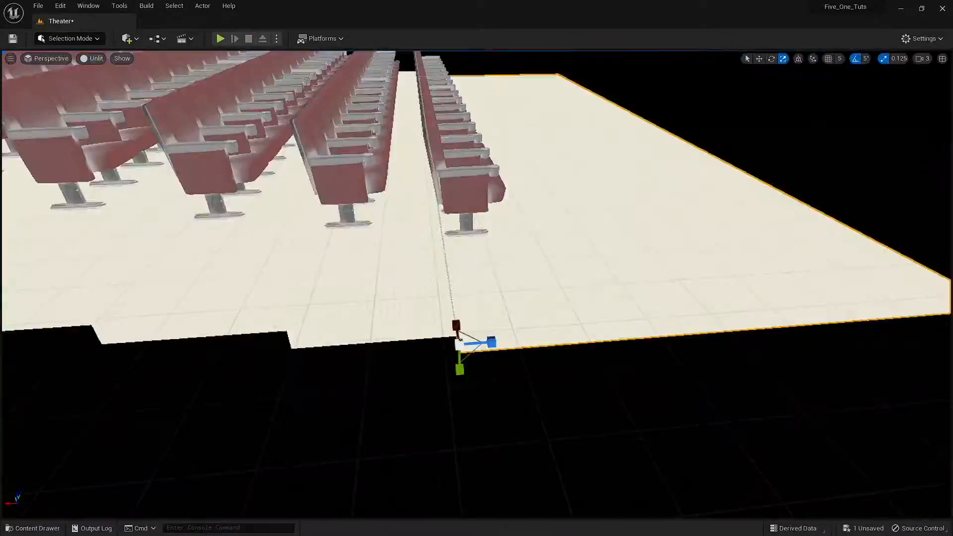
Step: View the theater in Wireframe and Lit modes, then play the level to walk up the stairs
{"action": "left_click", "coordinate": [96, 58]}
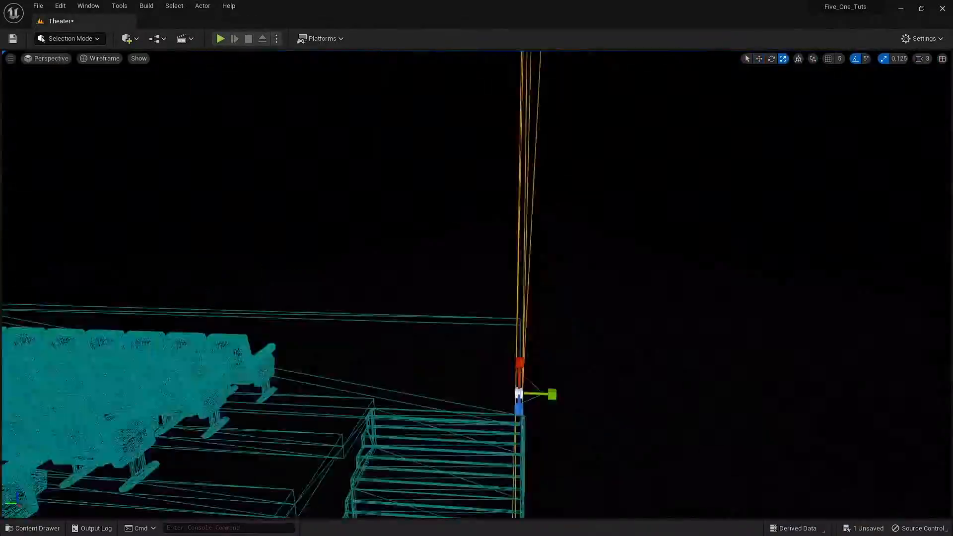
{"action": "left_click", "coordinate": [98, 59]}
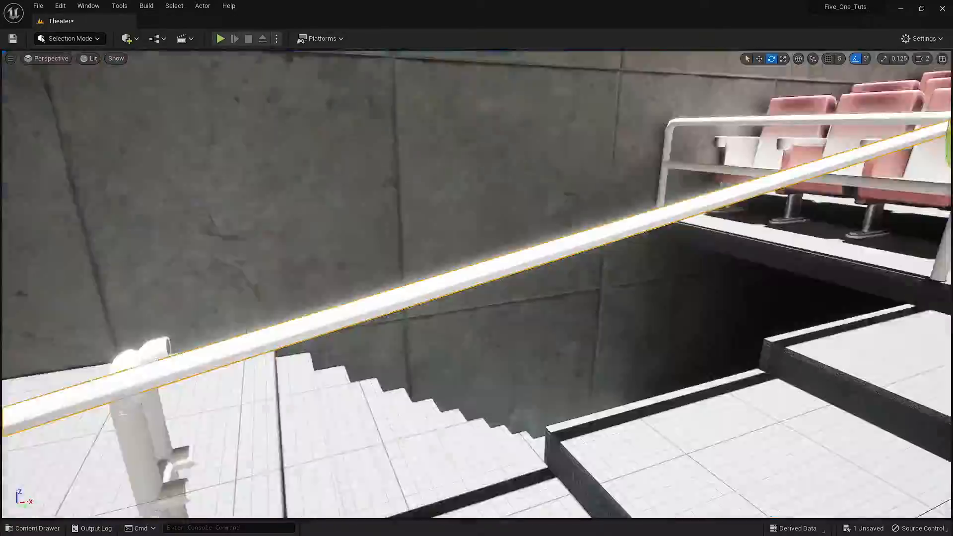
{"action": "left_click", "coordinate": [220, 39]}
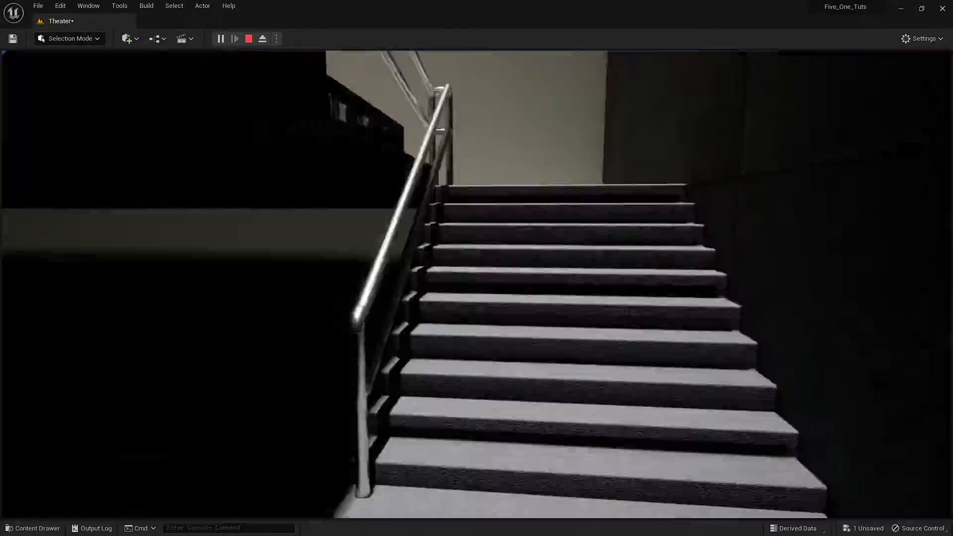
{"action": "left_click", "coordinate": [248, 39]}
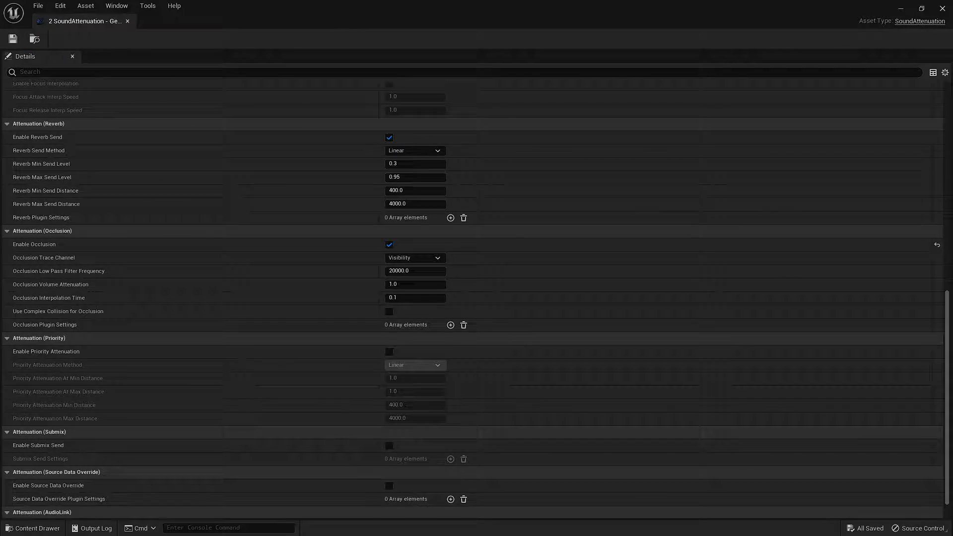
Step: Leave the attenuation editor and select the ambient sound emitter among the wall speakers
{"action": "left_click", "coordinate": [69, 20]}
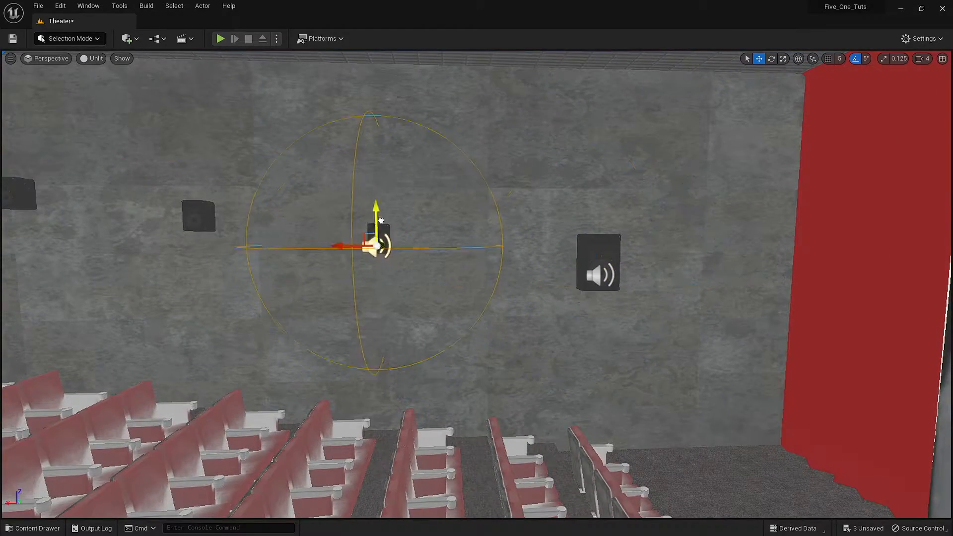
Step: Show the Content > Audio folder with the movie sounds, voice lines, attenuations and Ducking mix
{"action": "left_click", "coordinate": [31, 528]}
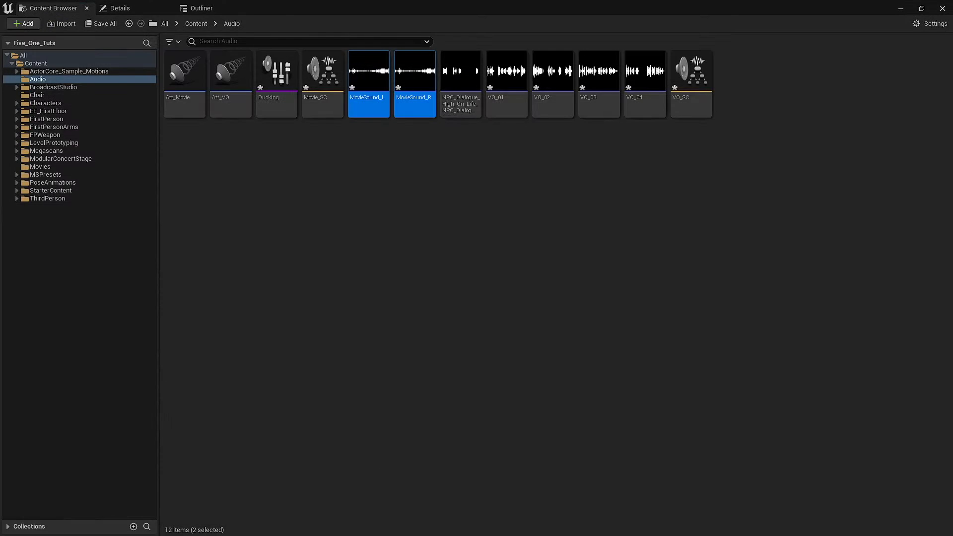
Step: Show the Ducking mix's first effect lowering Movie_SC to 0.25 volume with 0.2-second fades
{"action": "double_click", "coordinate": [691, 70]}
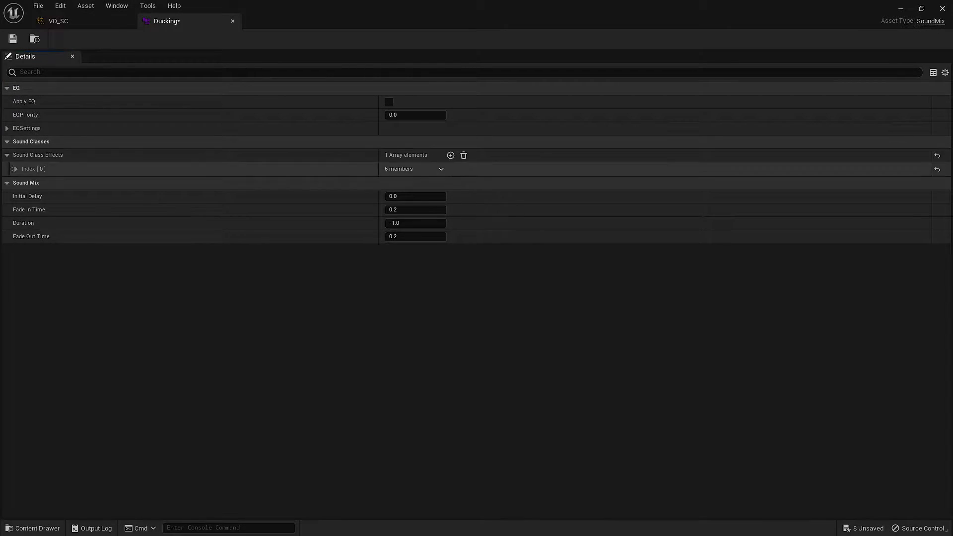
{"action": "left_click", "coordinate": [15, 168]}
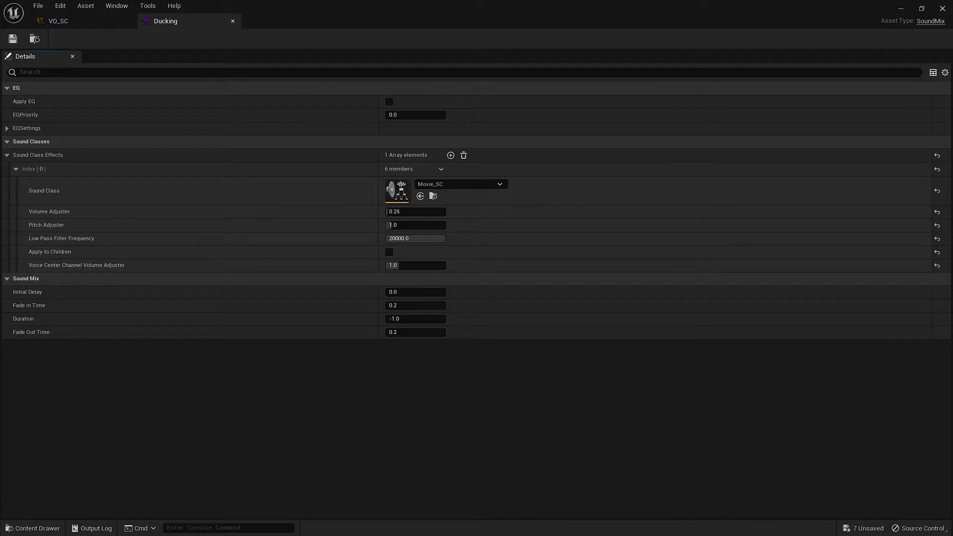